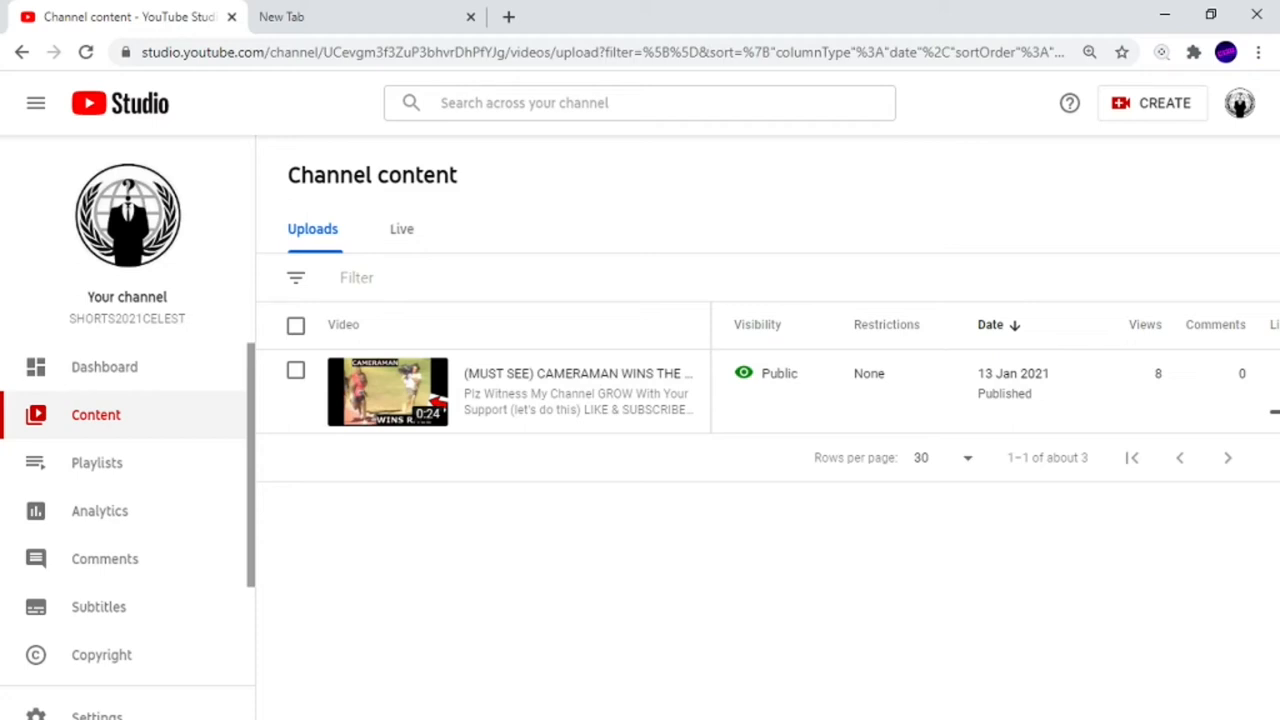
mouse_move(316, 580)
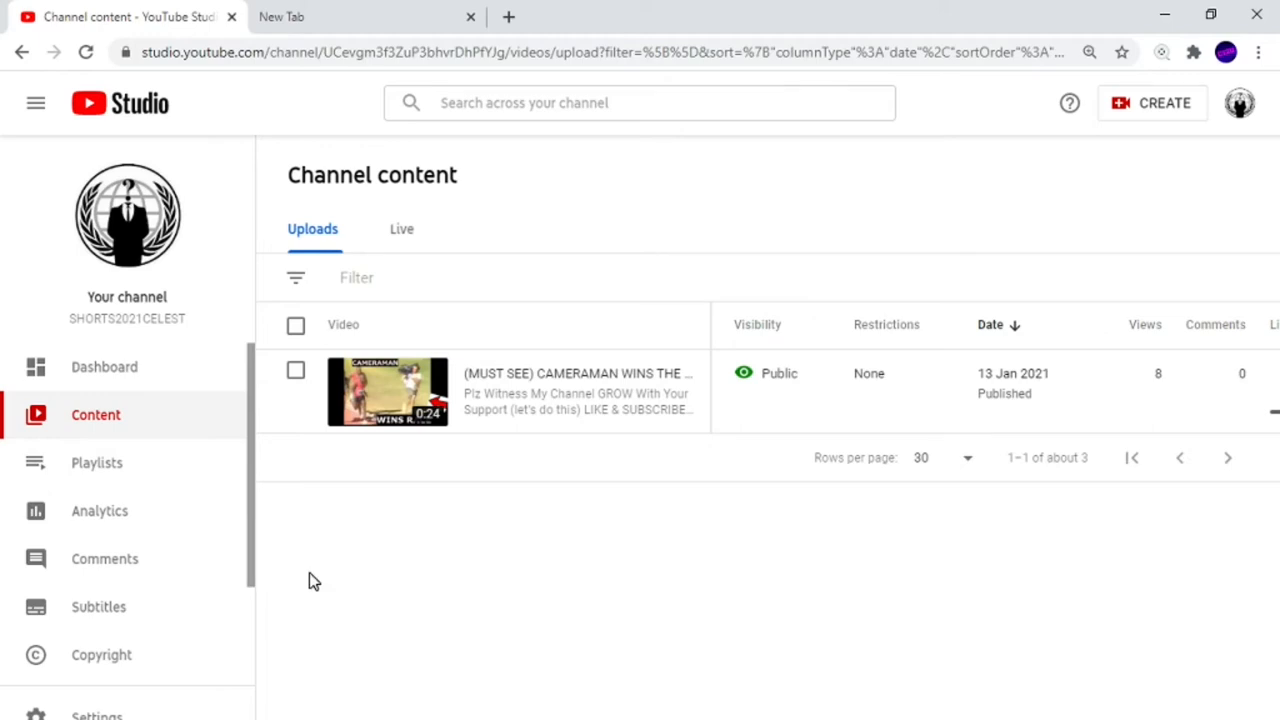
mouse_move(544, 480)
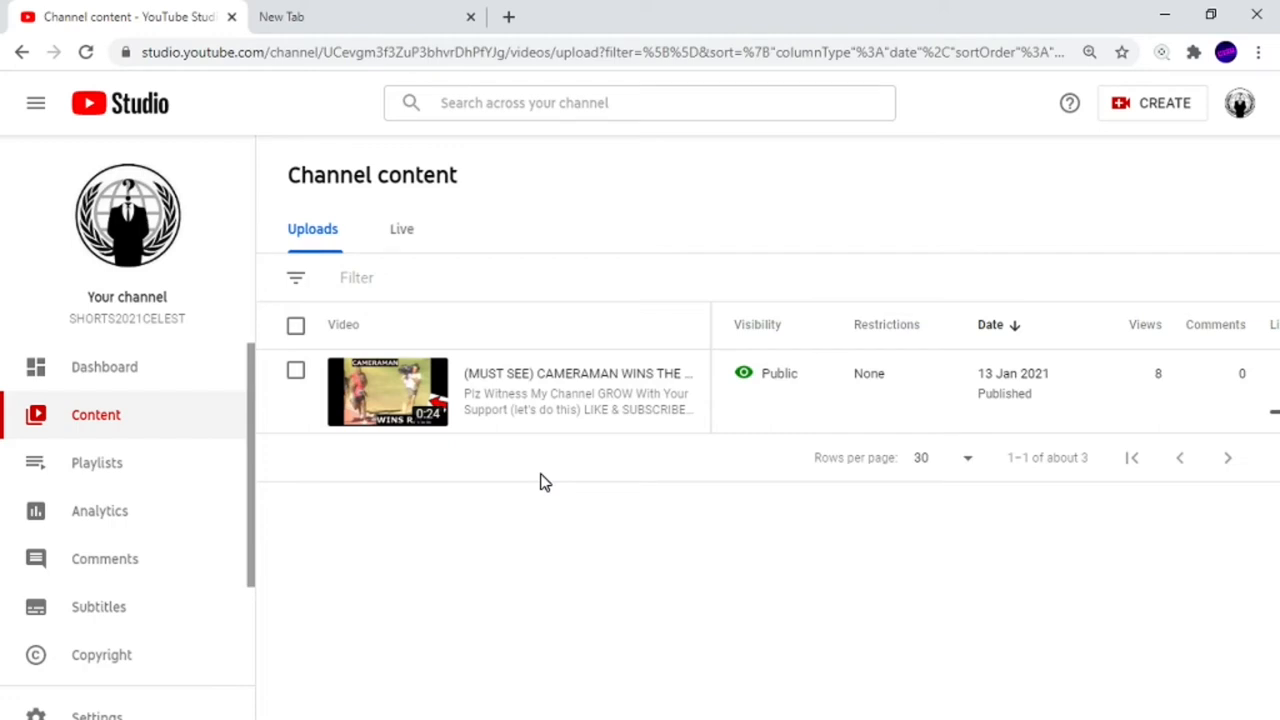
mouse_move(684, 504)
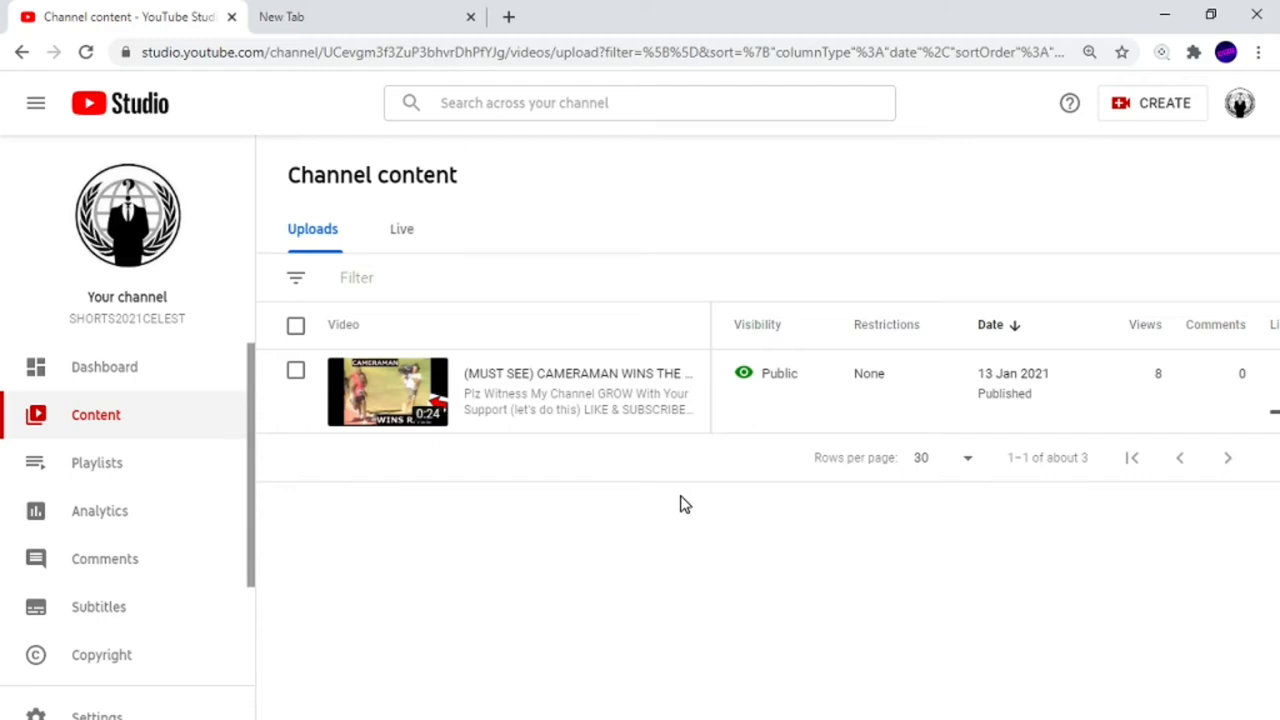
mouse_move(528, 288)
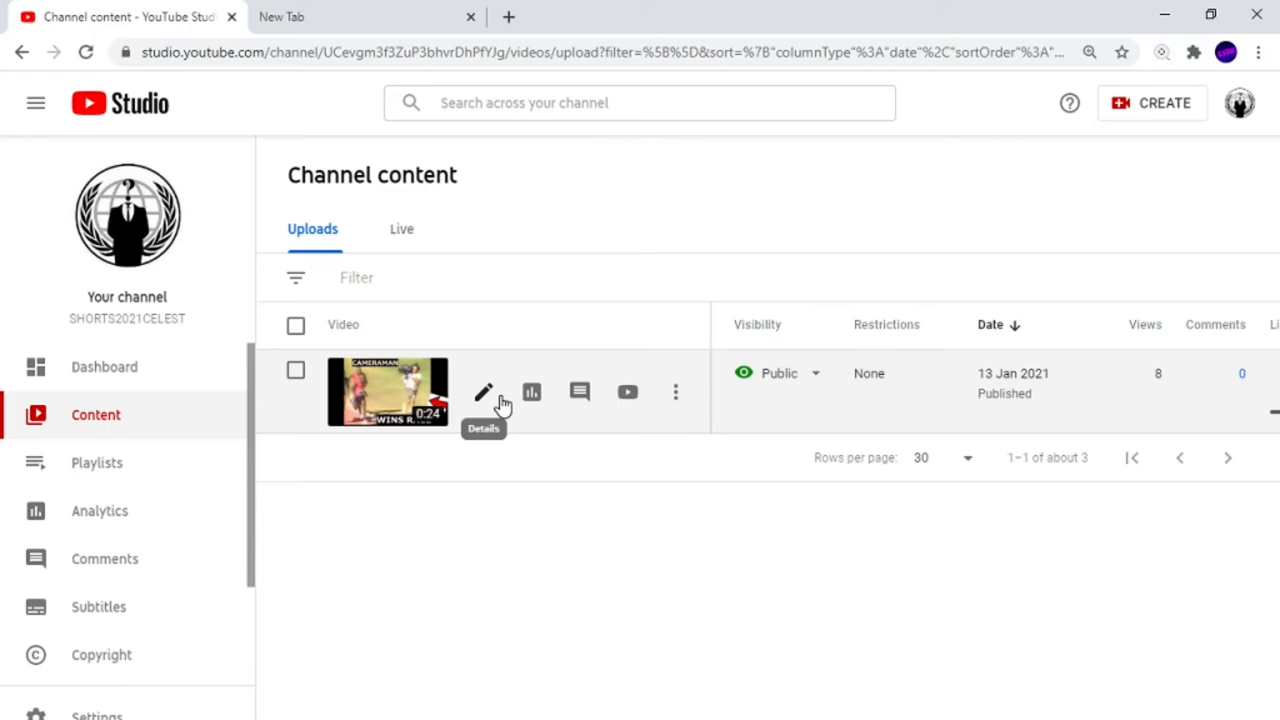
mouse_move(532, 390)
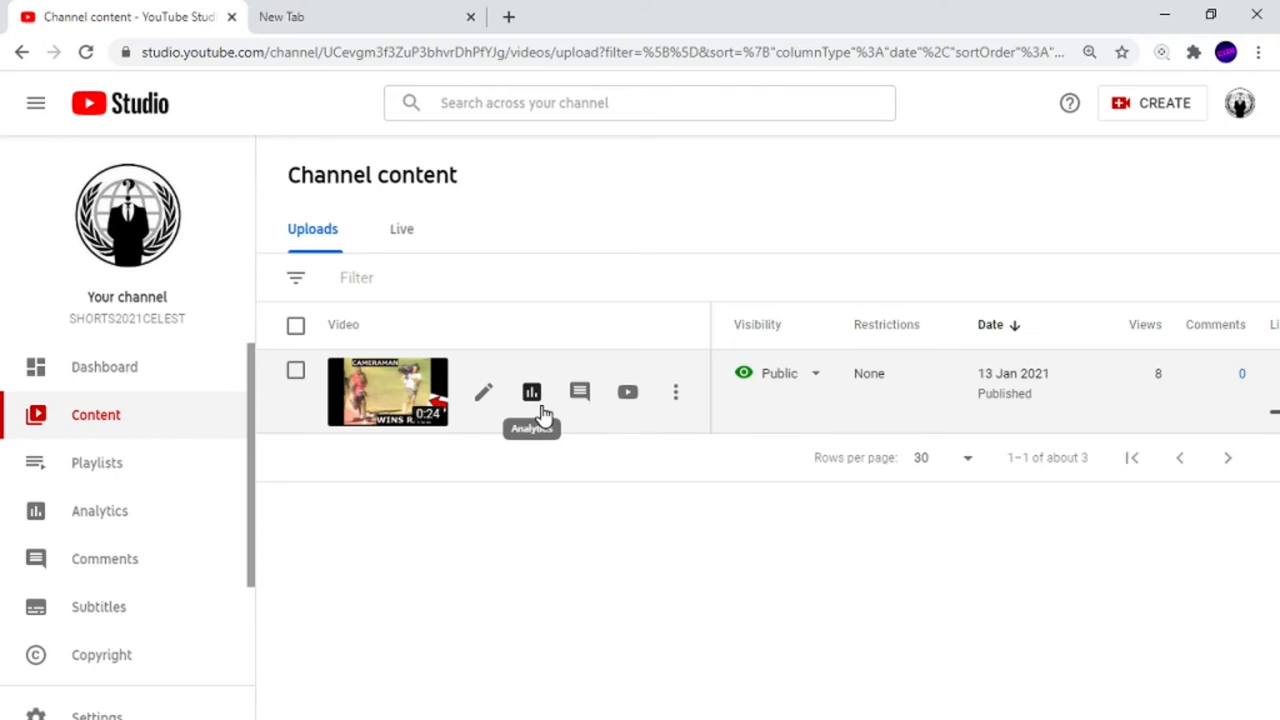
mouse_move(500, 384)
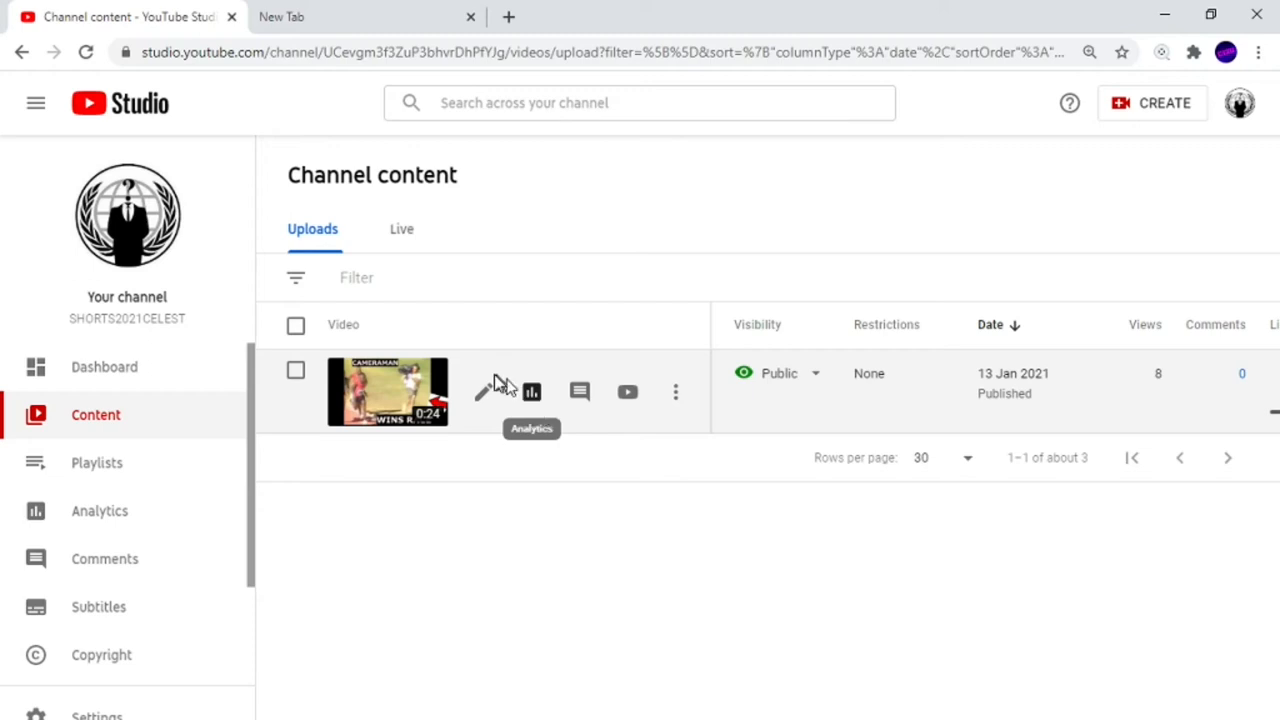
mouse_move(484, 390)
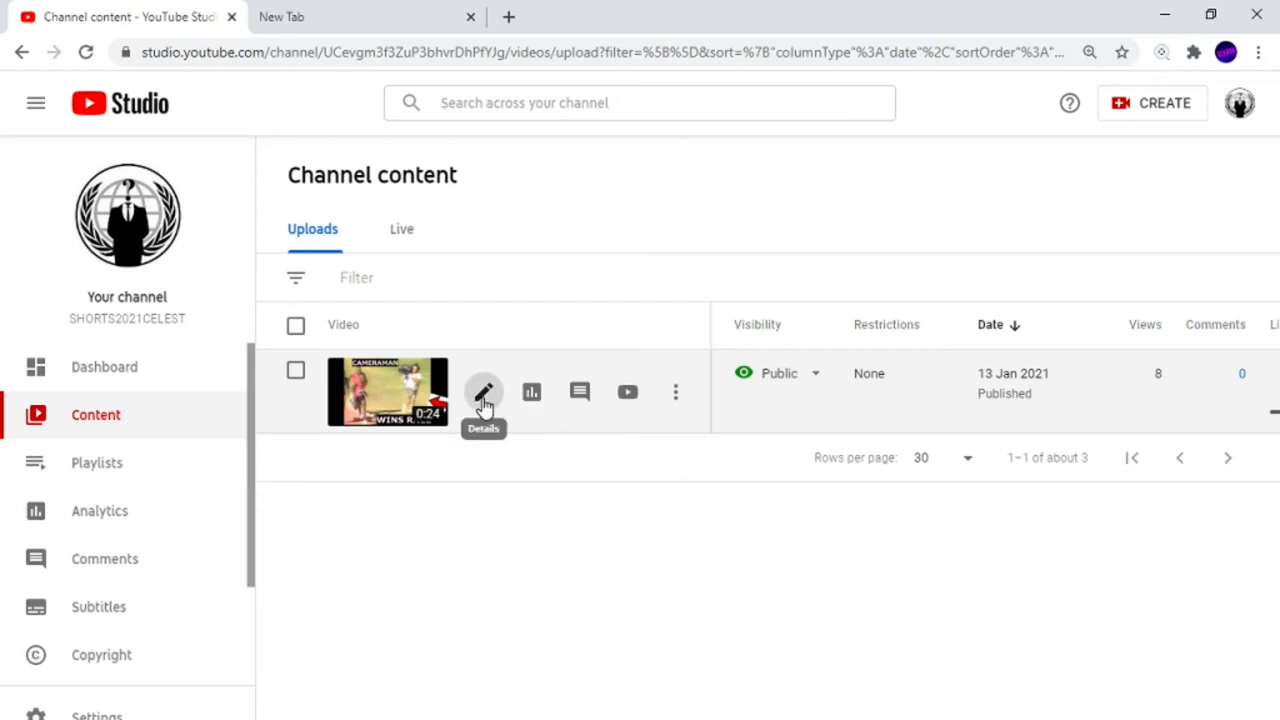
Open the details editor for the uploaded video from the content list
click(484, 390)
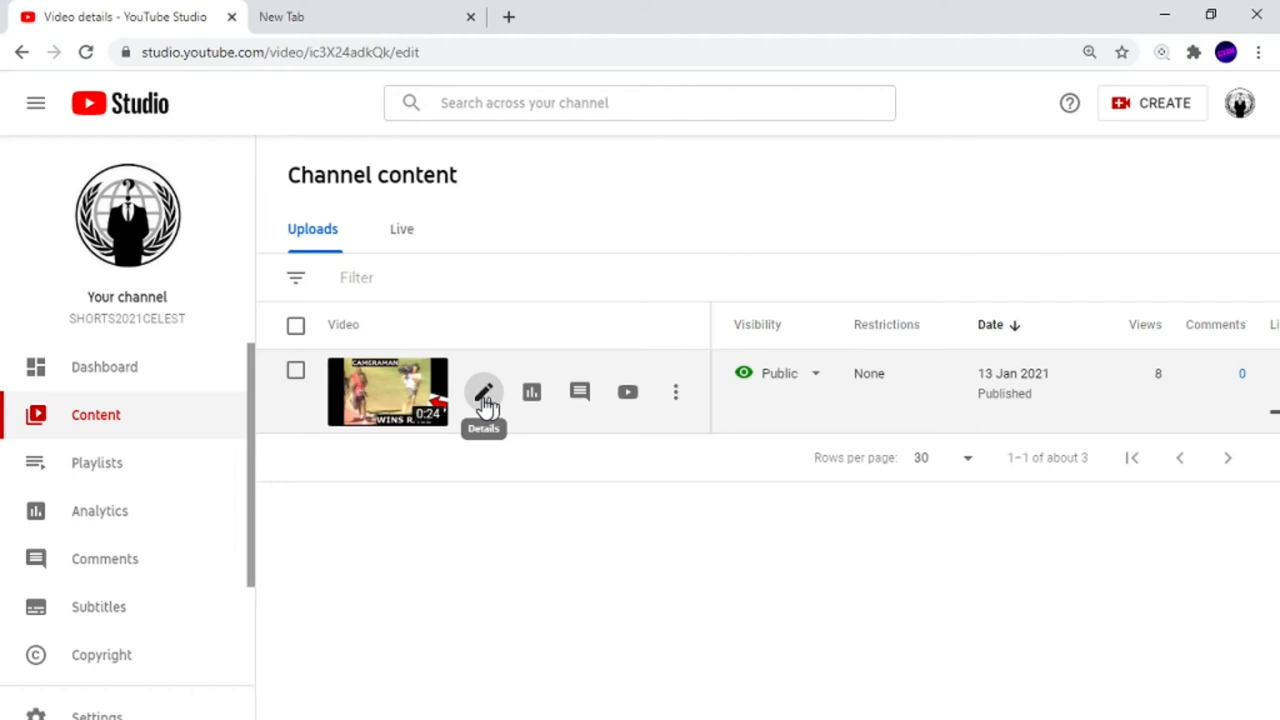
Confirm the video row selection so the details page loads showing licence Creative Commons – Attribution
click(484, 390)
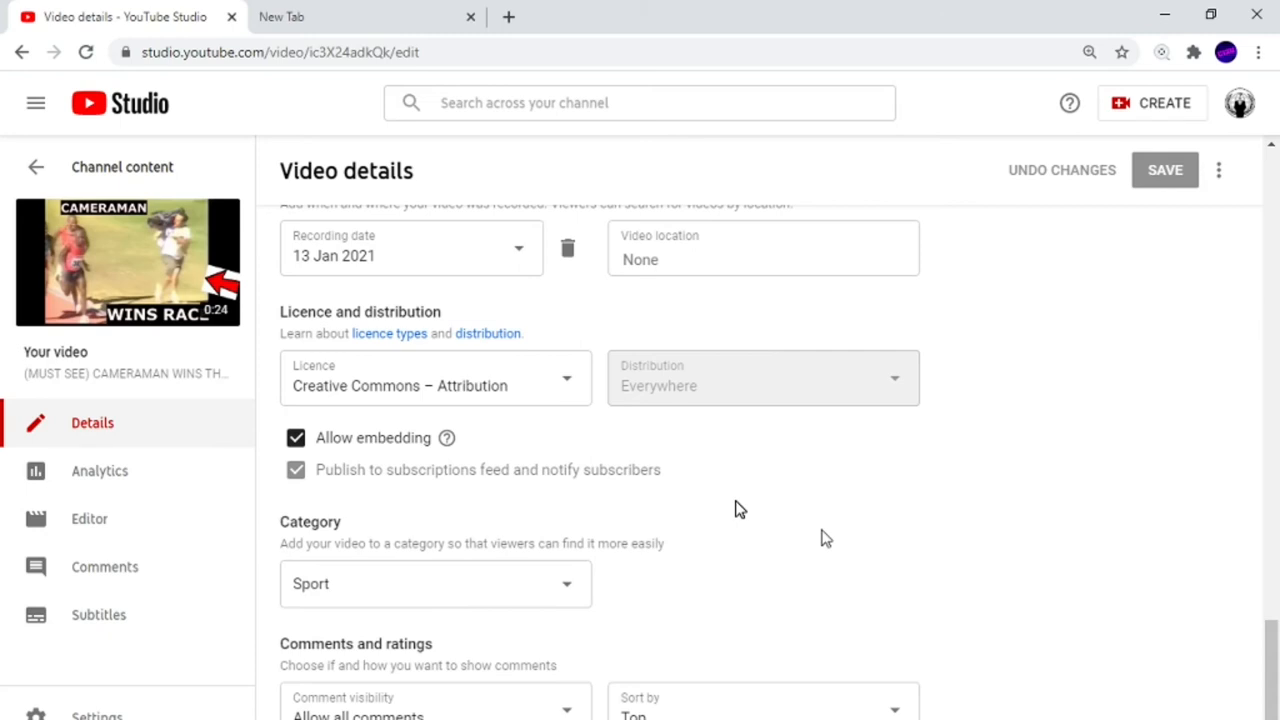
click(436, 384)
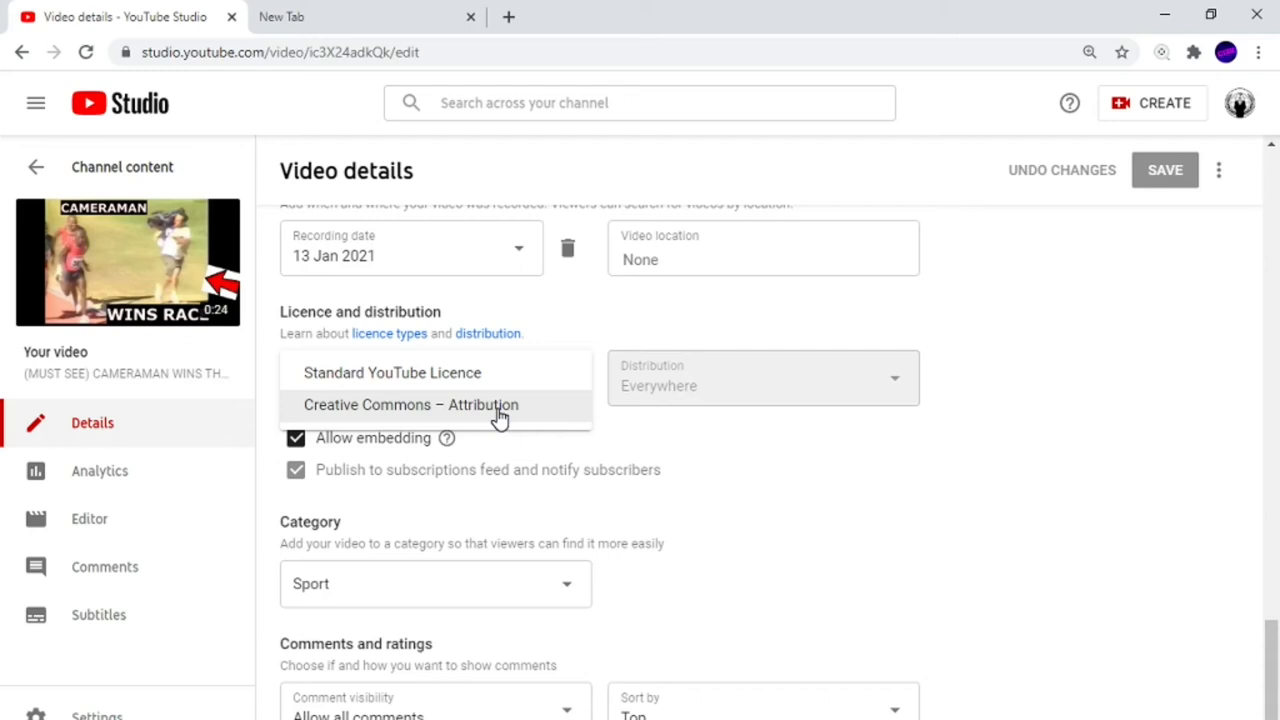
click(412, 404)
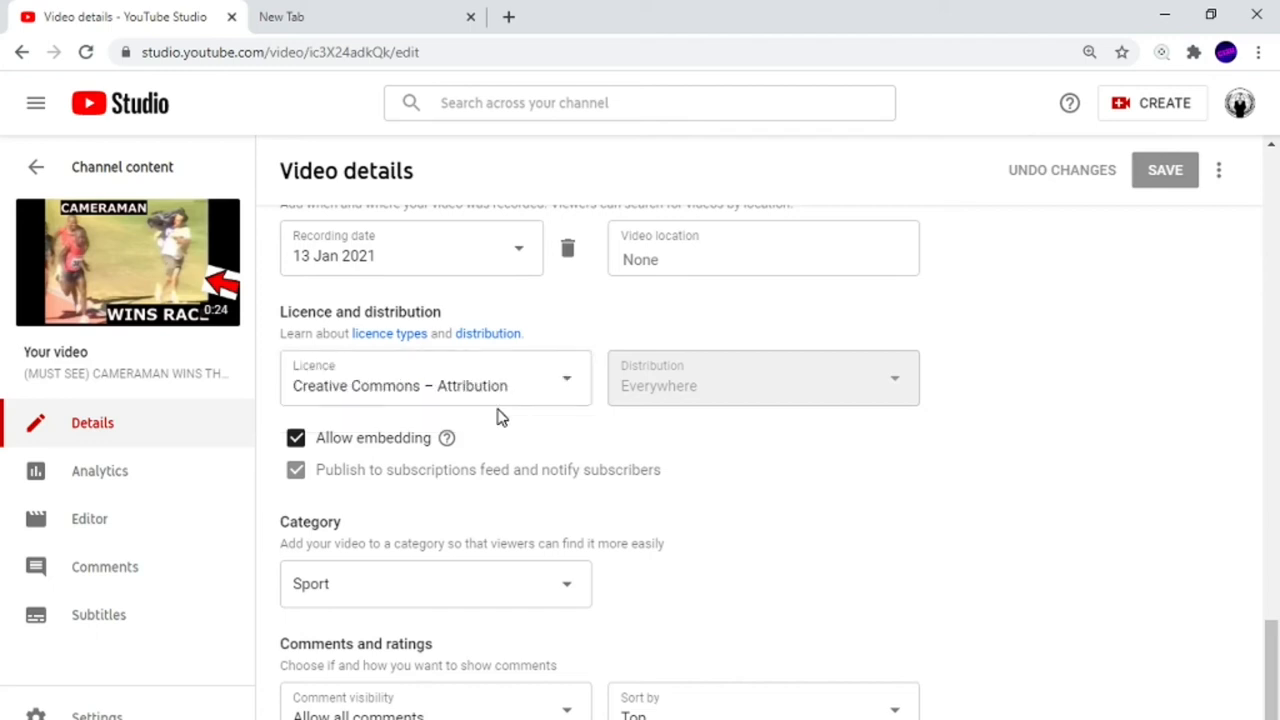